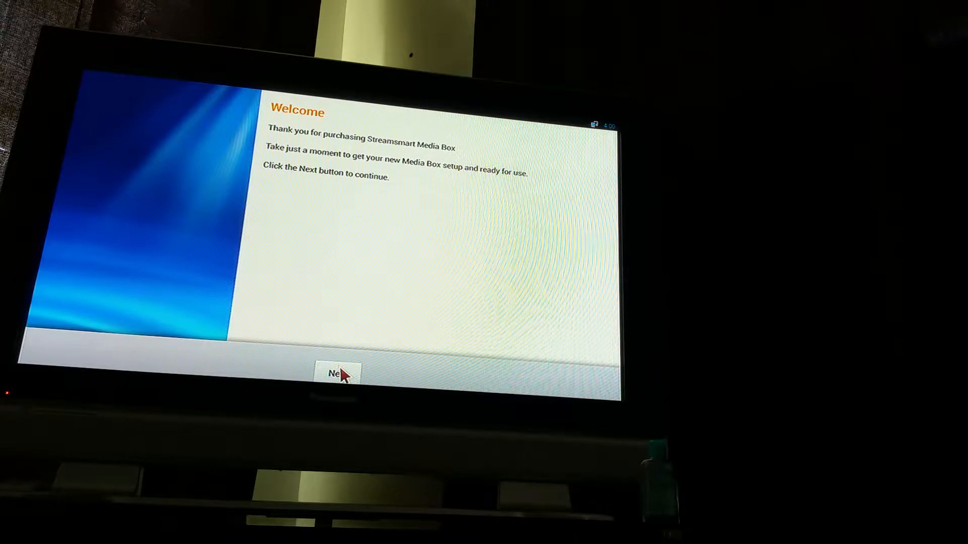
- Advance past the Welcome and English language pages and enter TV display position adjustment
left_click(340, 373)
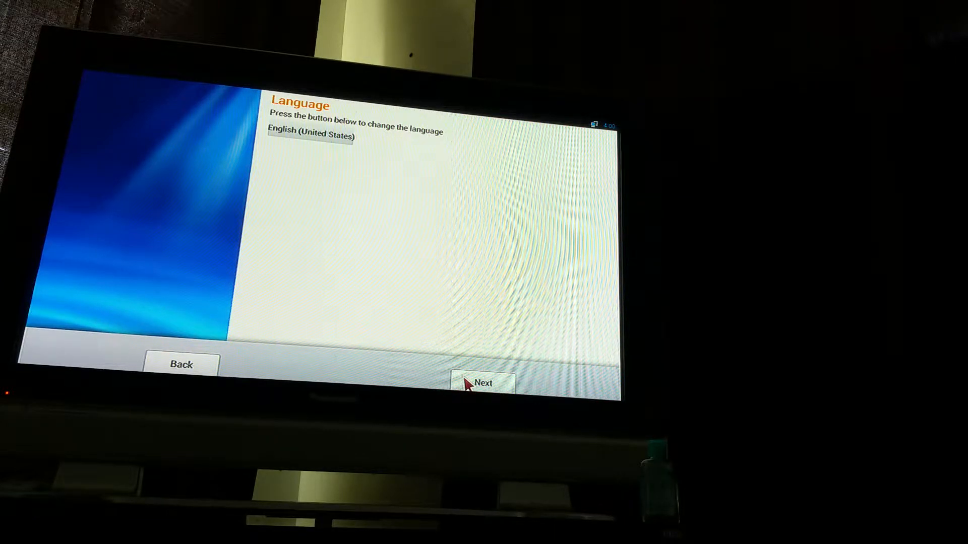
left_click(484, 383)
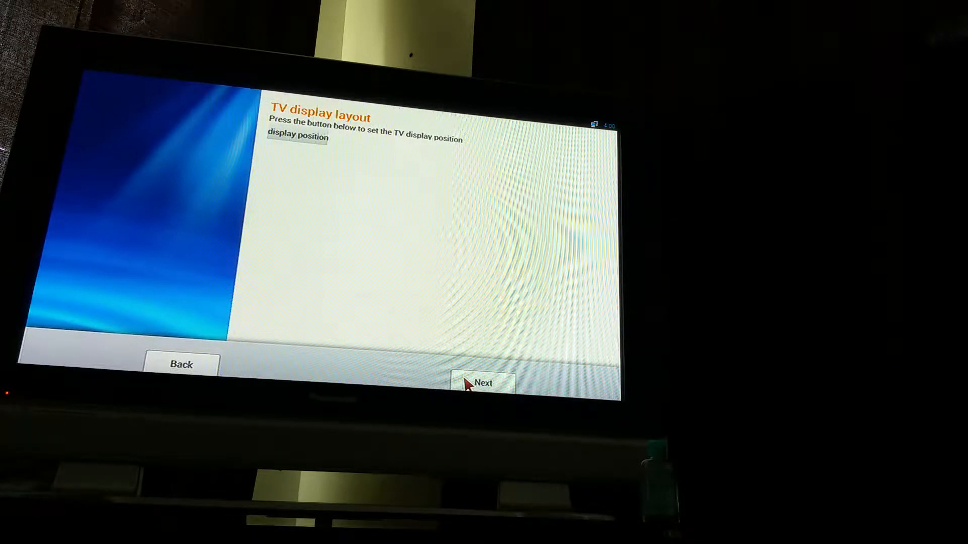
mouse_move(314, 145)
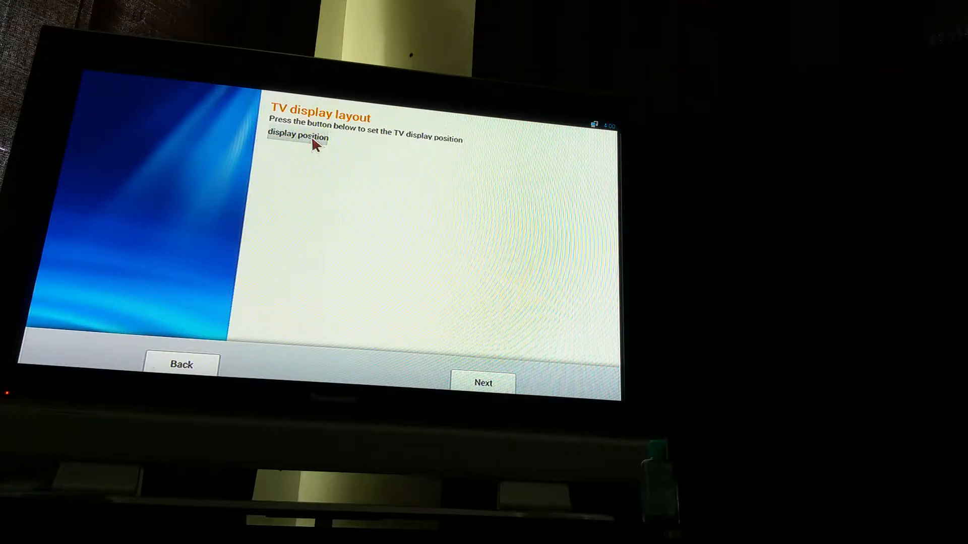
left_click(299, 137)
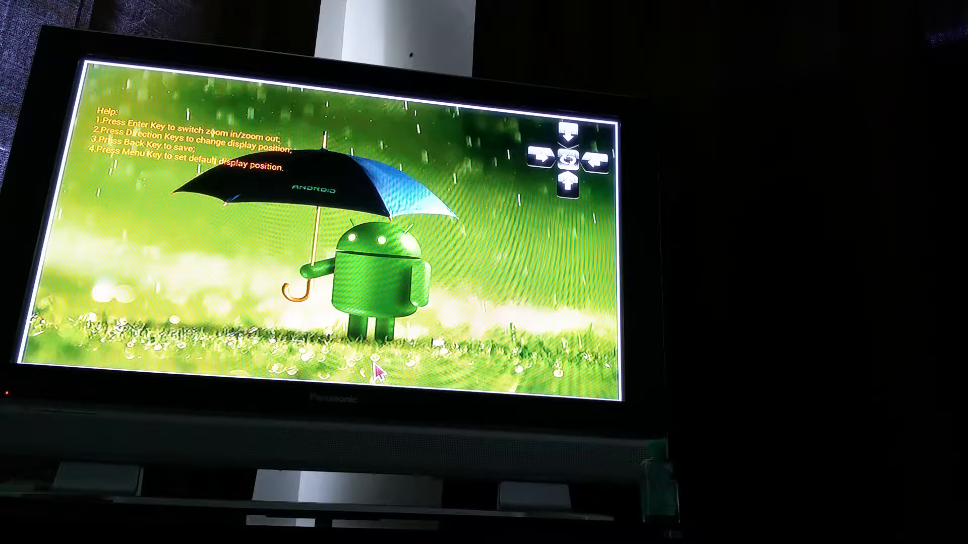
mouse_move(574, 188)
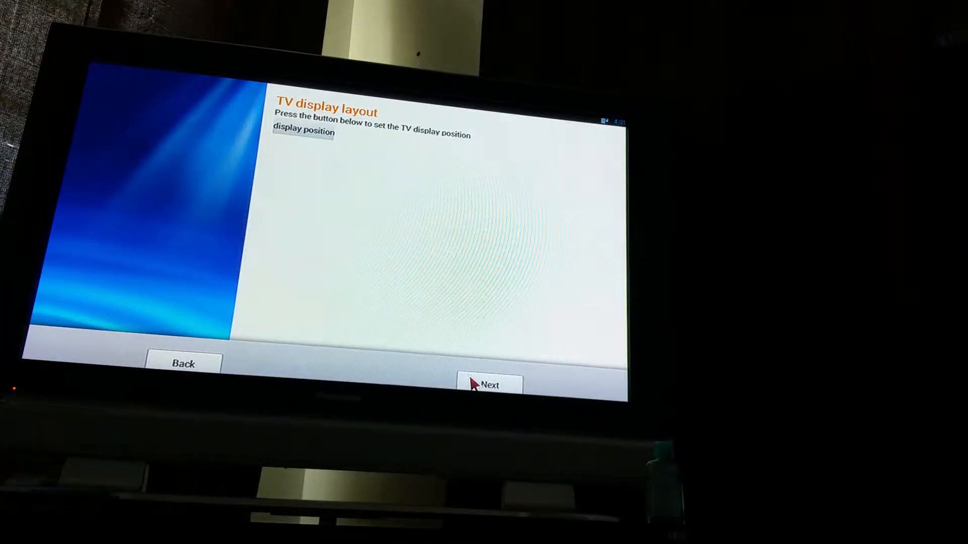
- Continue through Ethernet, Wi-Fi and Setup Complete pages, finishing the wizard to the launcher home
left_click(488, 384)
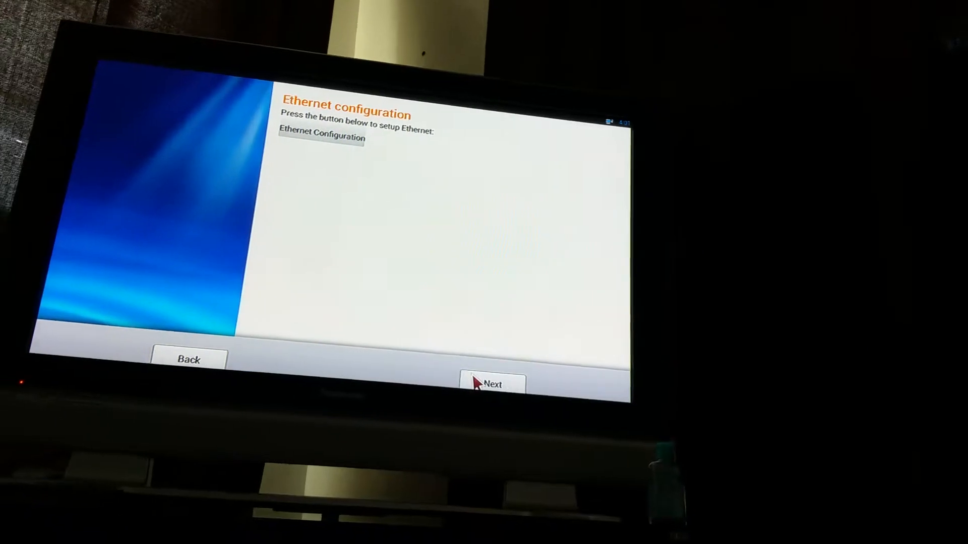
left_click(491, 384)
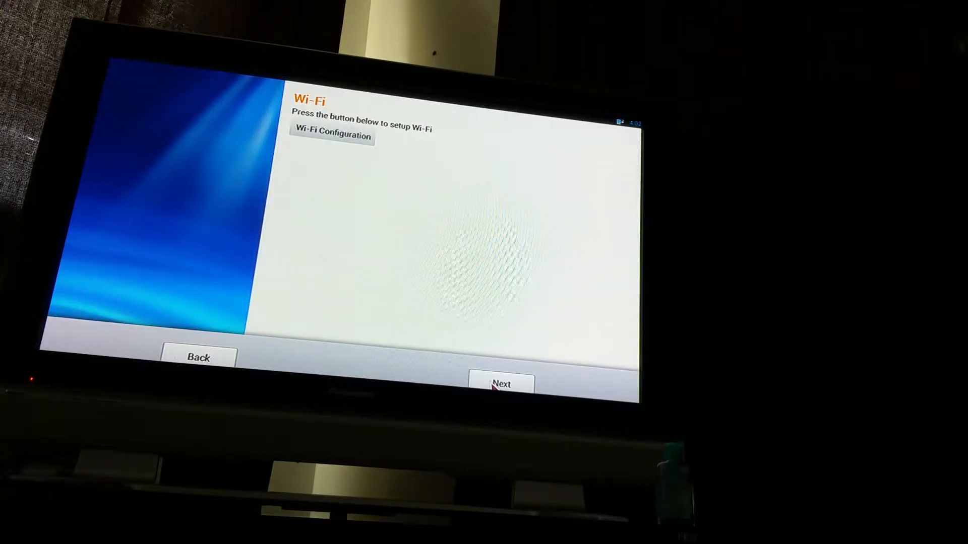
left_click(501, 383)
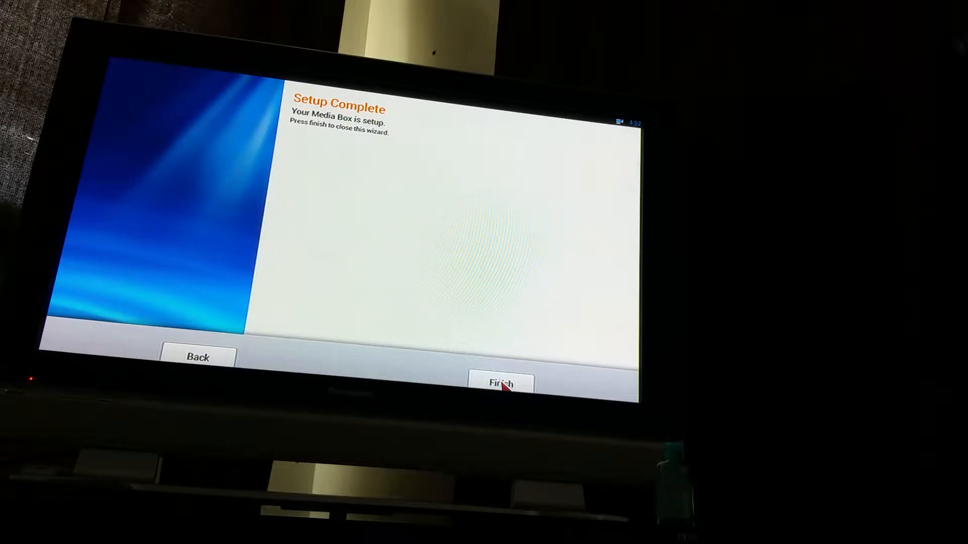
left_click(501, 383)
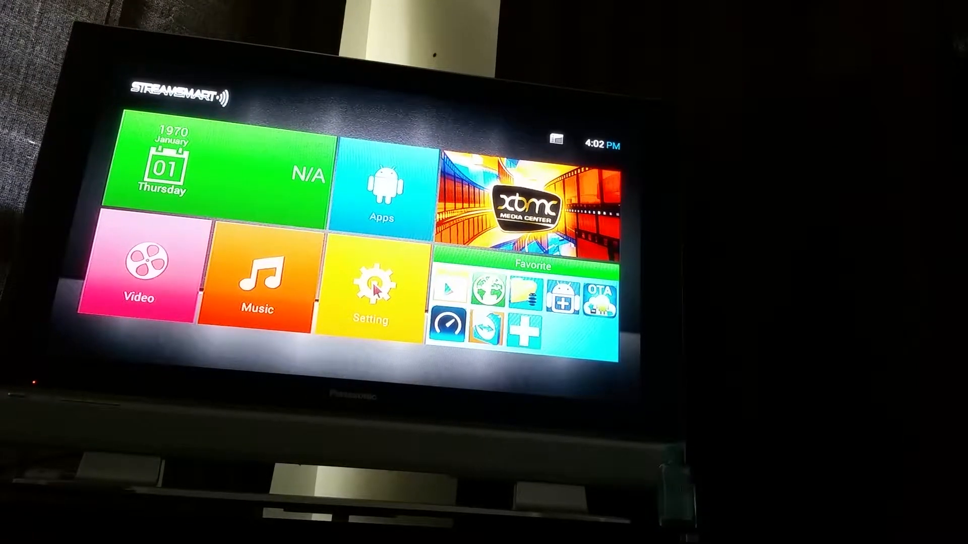
- From system Settings, join the TELLS3 Wi-Fi network with its password
left_click(372, 294)
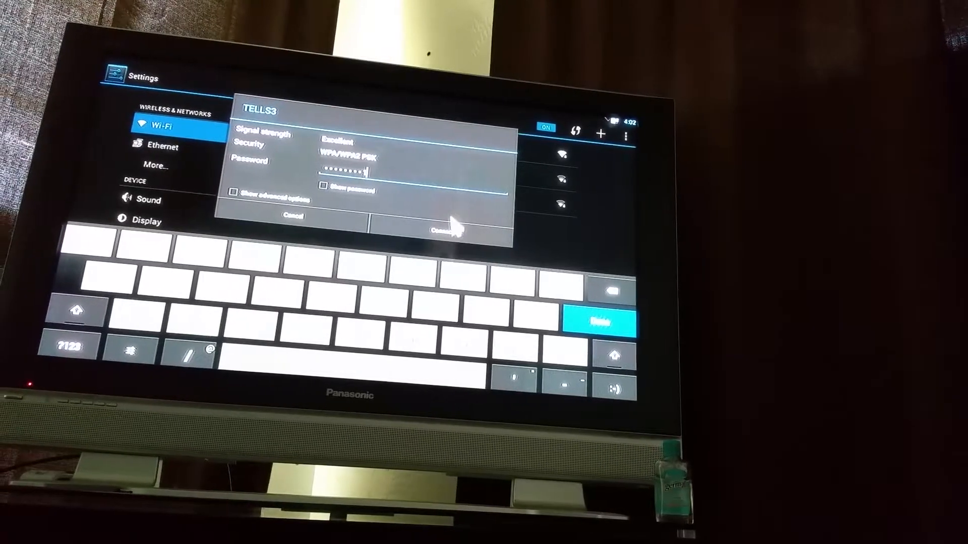
left_click(446, 230)
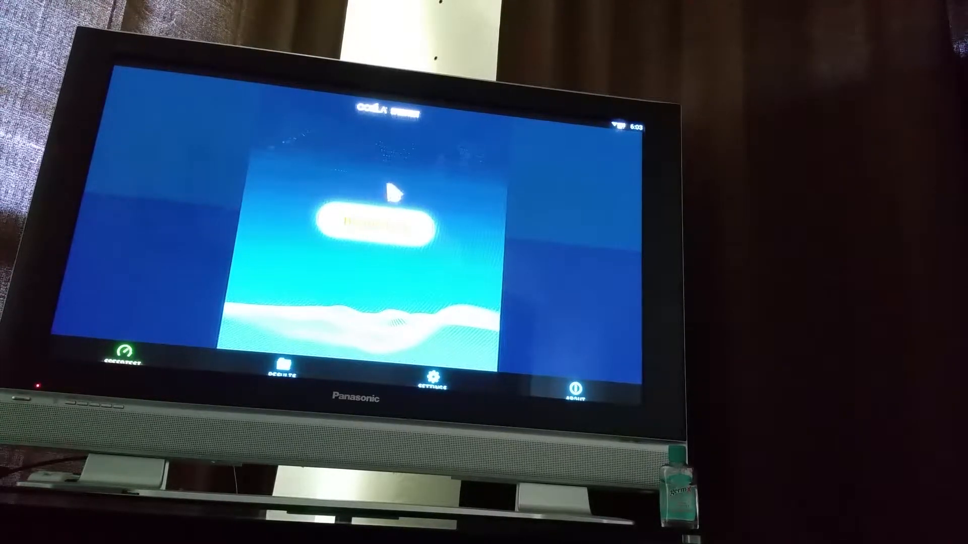
- Begin the test and let ping, download and upload measurements complete
left_click(383, 229)
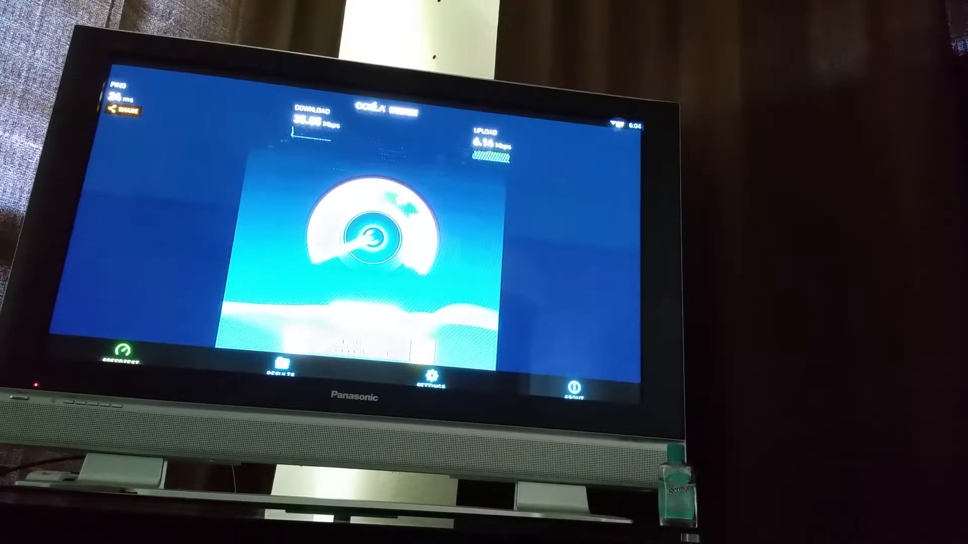
mouse_move(294, 229)
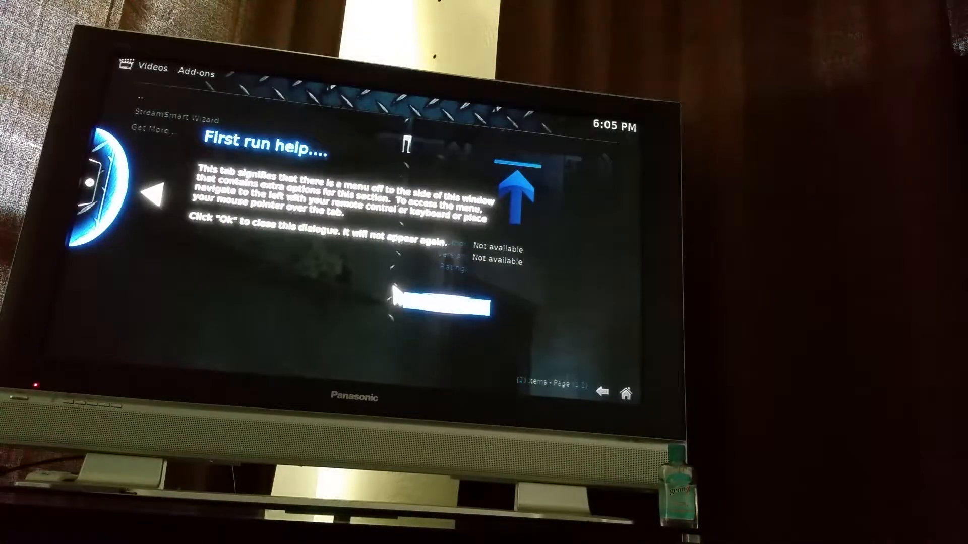
- Dismiss the first-run help, accept the StreamSmart Wizard install prompt and begin its build download
left_click(432, 308)
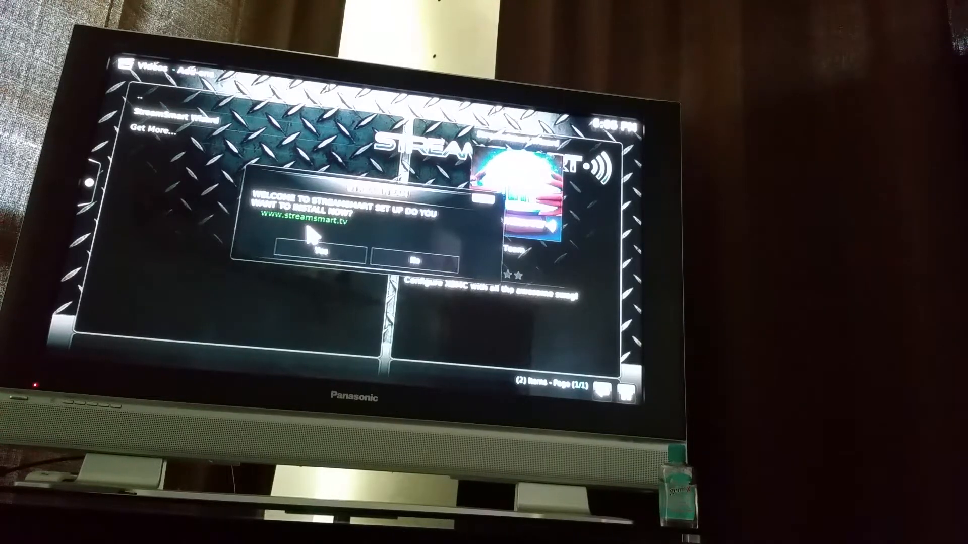
left_click(313, 253)
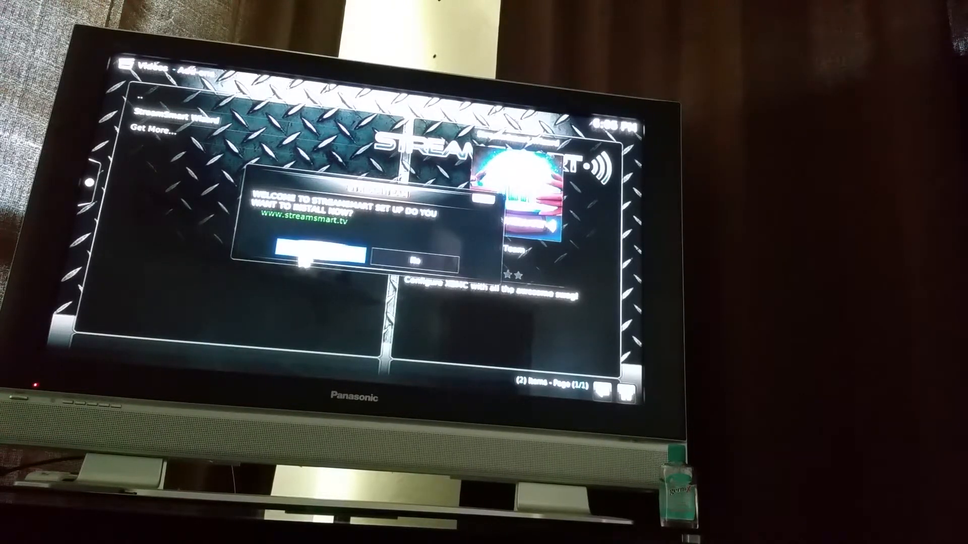
left_click(312, 255)
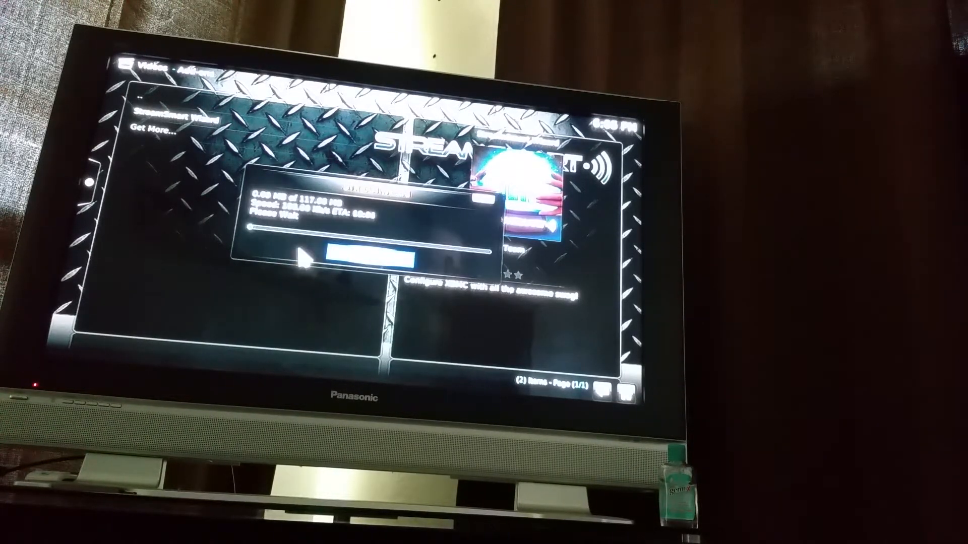